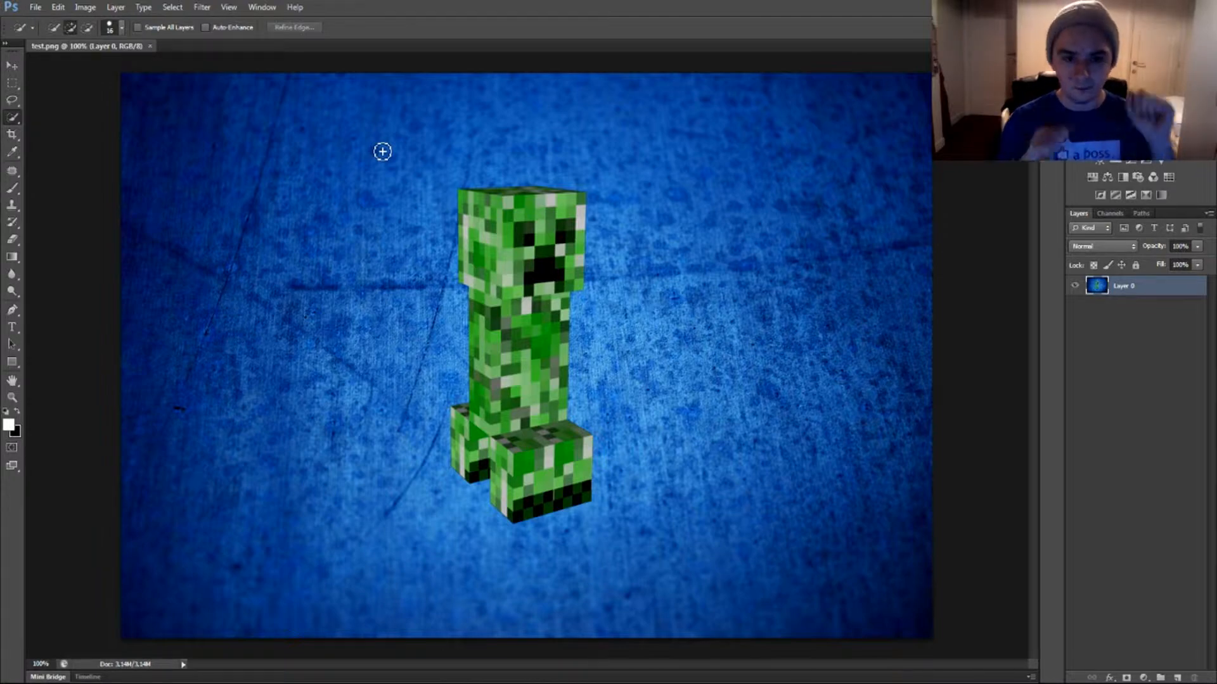
mouse_move(391, 166)
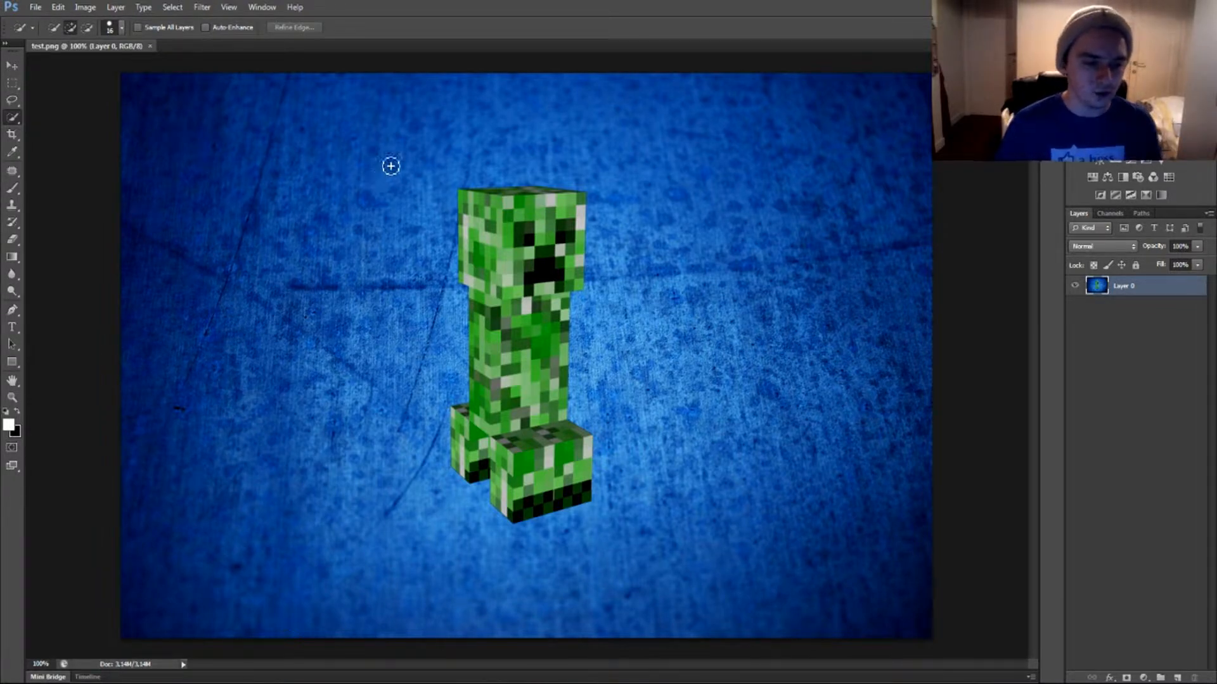
Drag the Quick Selection Tool across the green creeper to select it.
drag(390, 166, 358, 162)
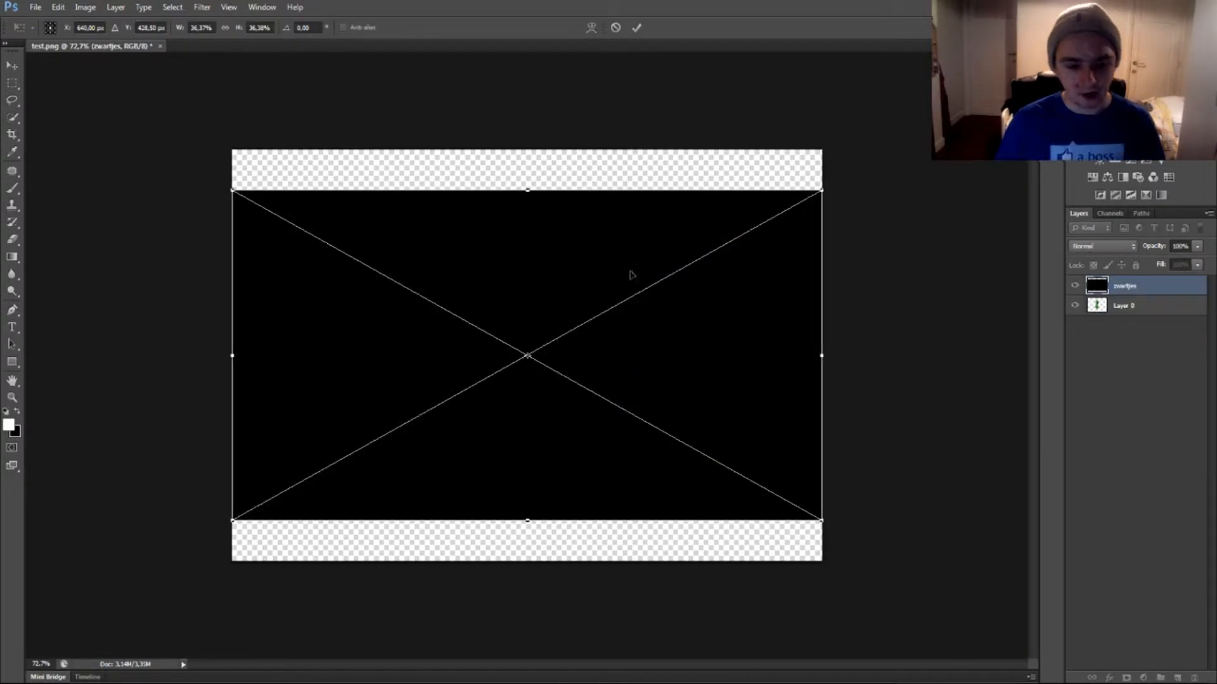
Move the transformed black rectangle up flush with the canvas top edge.
drag(528, 355, 523, 315)
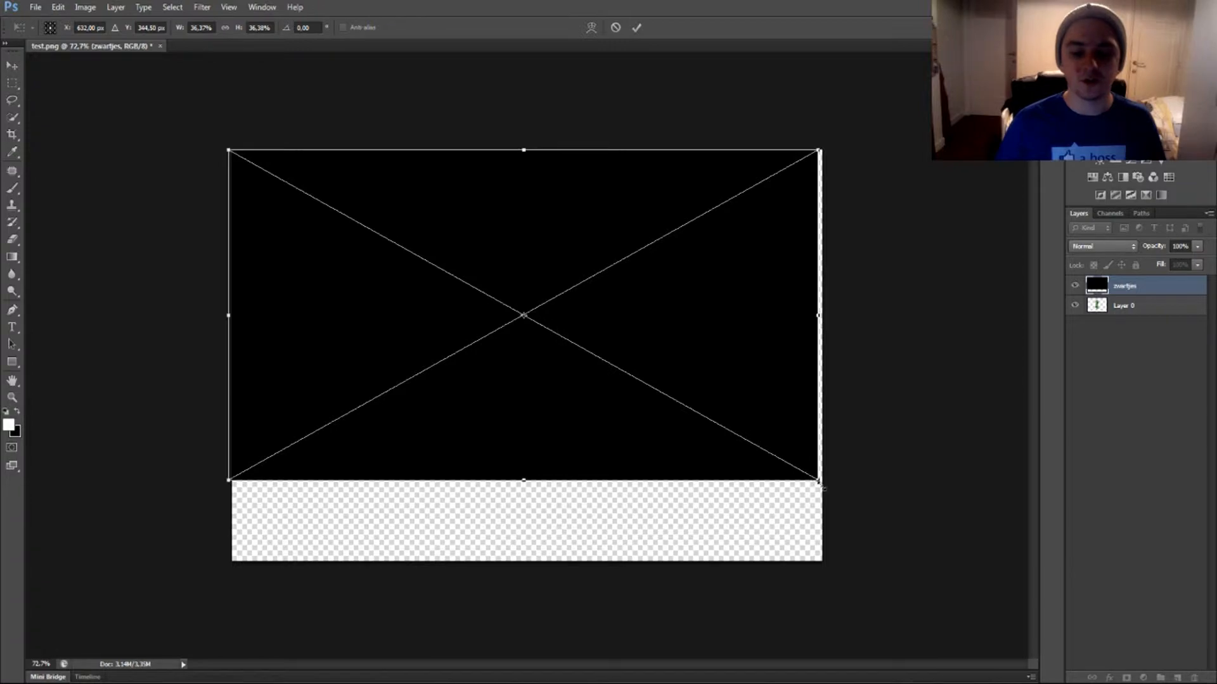